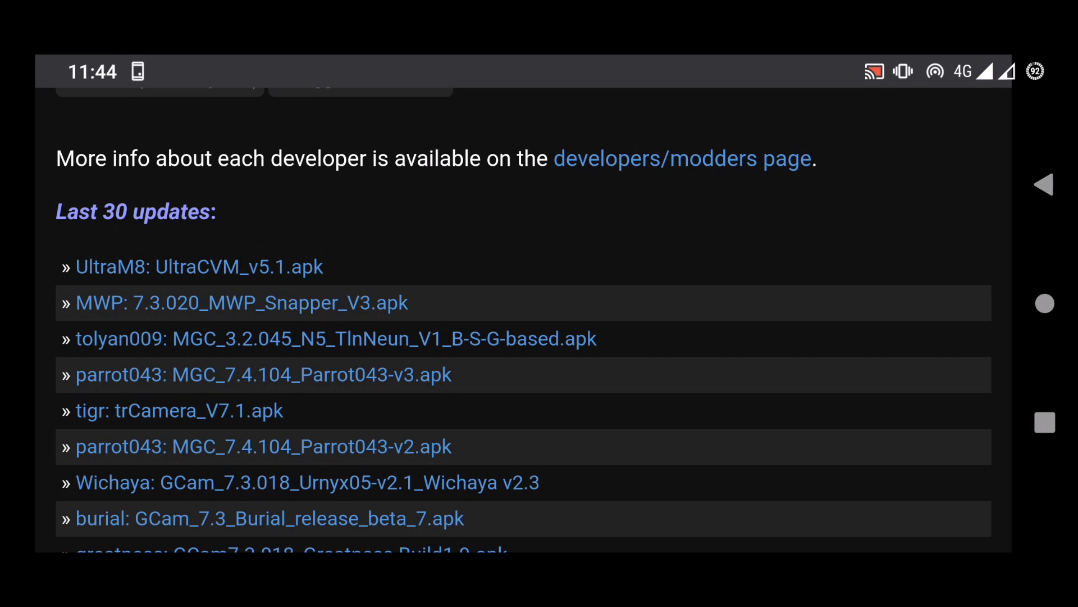
- Scroll back to both home screens showing the Camera apps labelled Gcam 7.4 v3 and v1
{"action": "scroll", "scroll_direction": "down", "scroll_amount": 3}
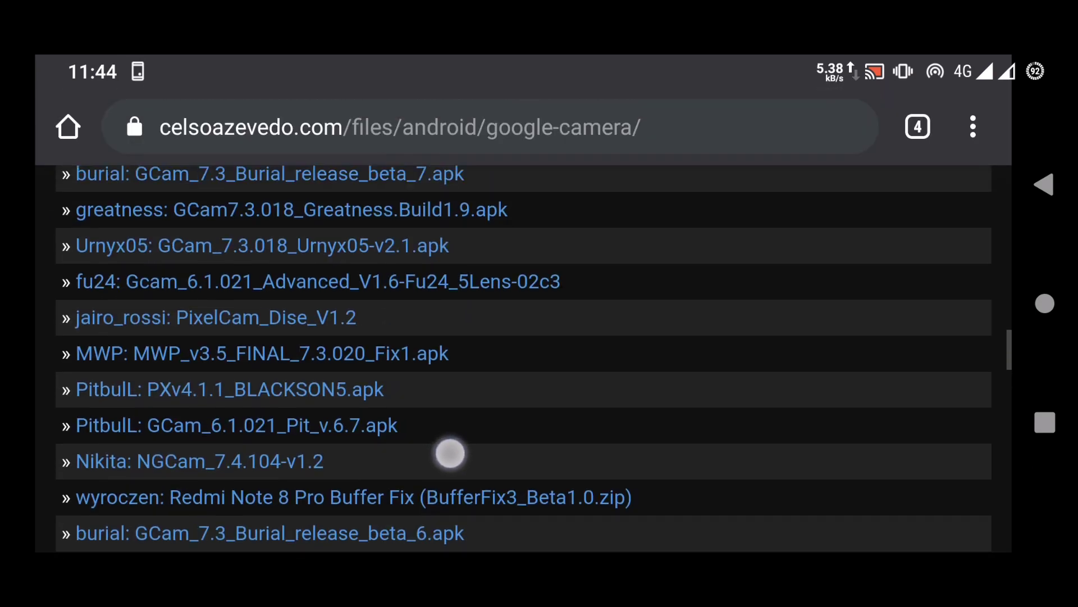
{"action": "scroll", "scroll_direction": "up", "scroll_amount": 3}
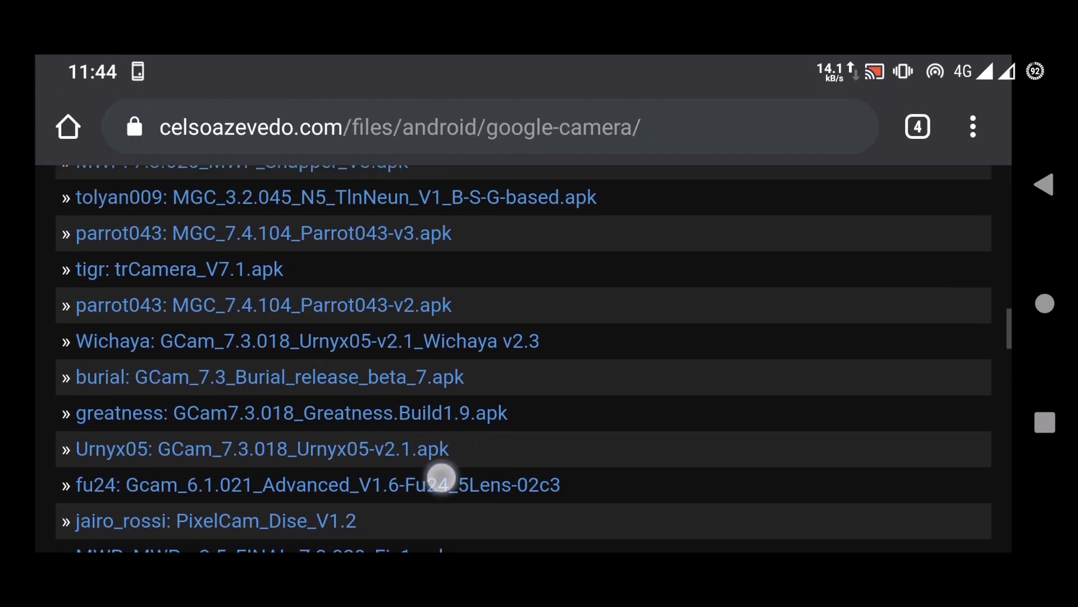
{"action": "scroll", "scroll_direction": "up", "scroll_amount": 3}
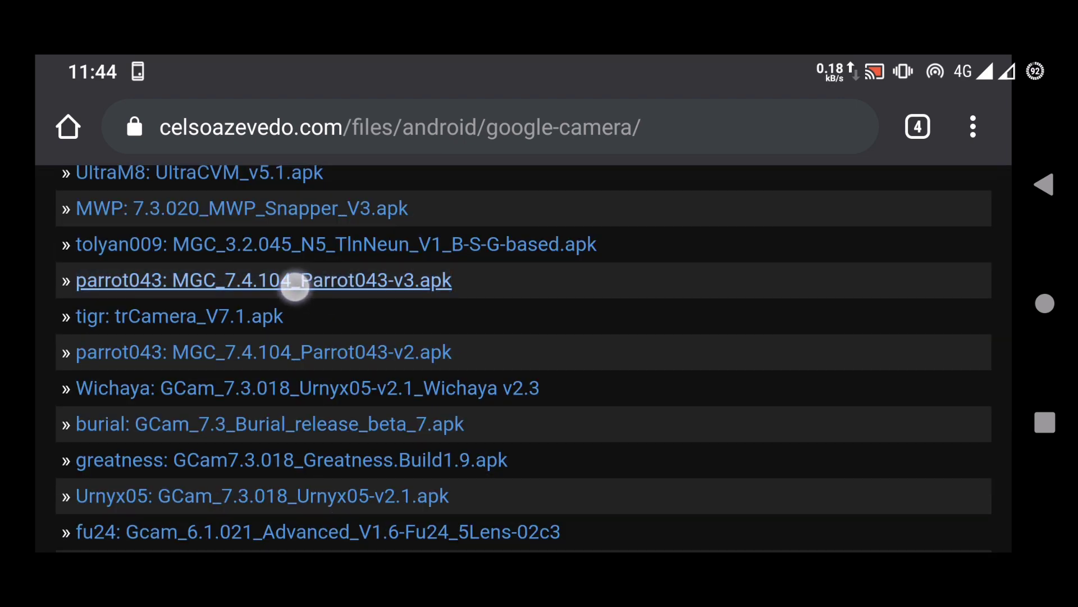
{"action": "scroll", "scroll_direction": "up", "scroll_amount": 3}
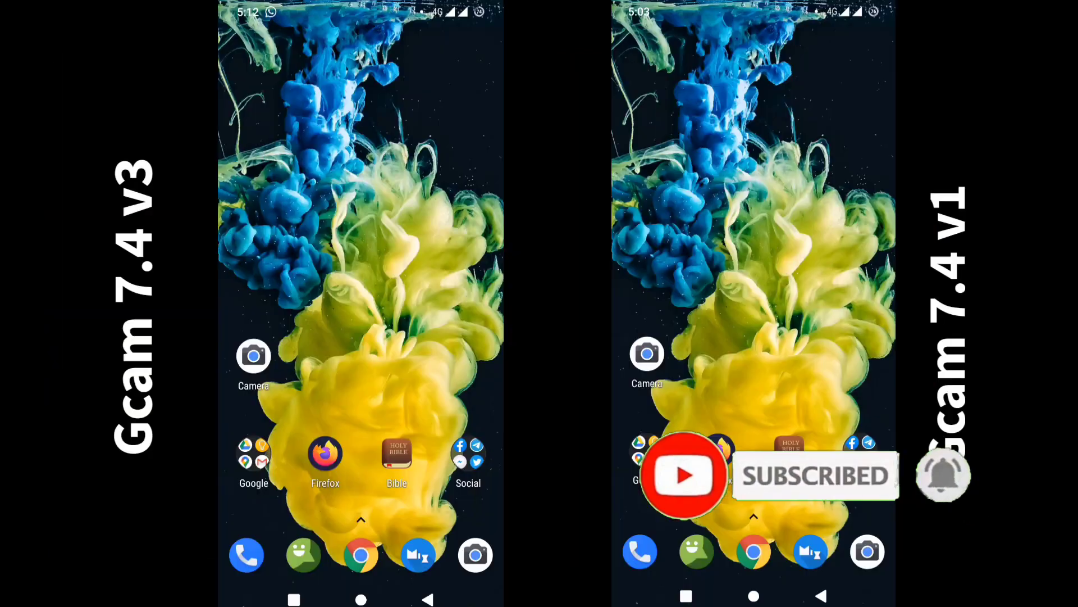
- Check each phone's About app page for GCam 7.4.104.314953318 V3 and V1, then return to viewfinder
{"action": "left_click", "coordinate": [254, 356]}
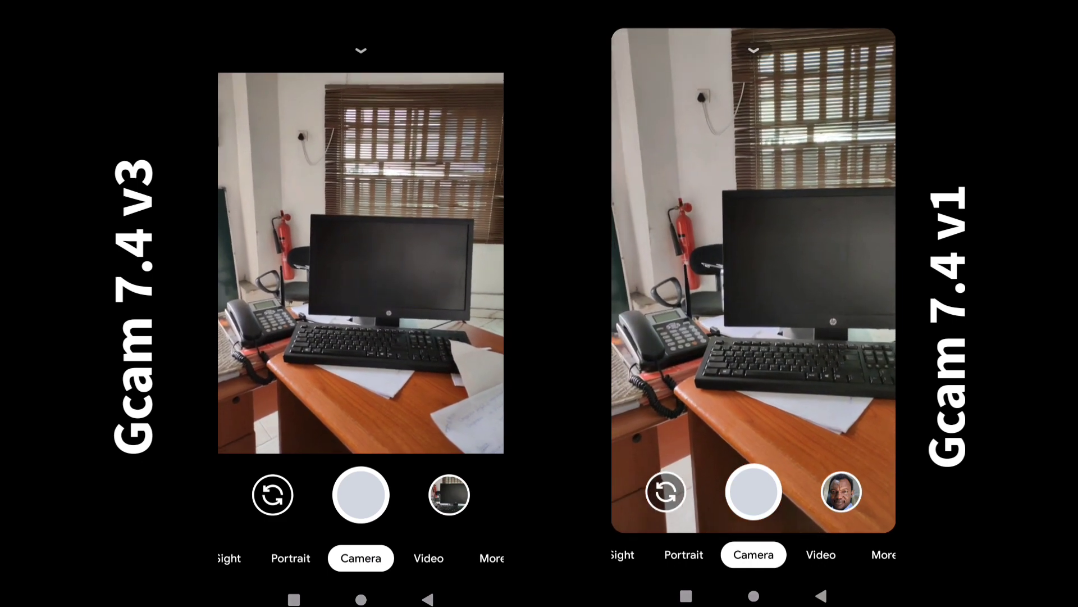
{"action": "left_click", "coordinate": [361, 50]}
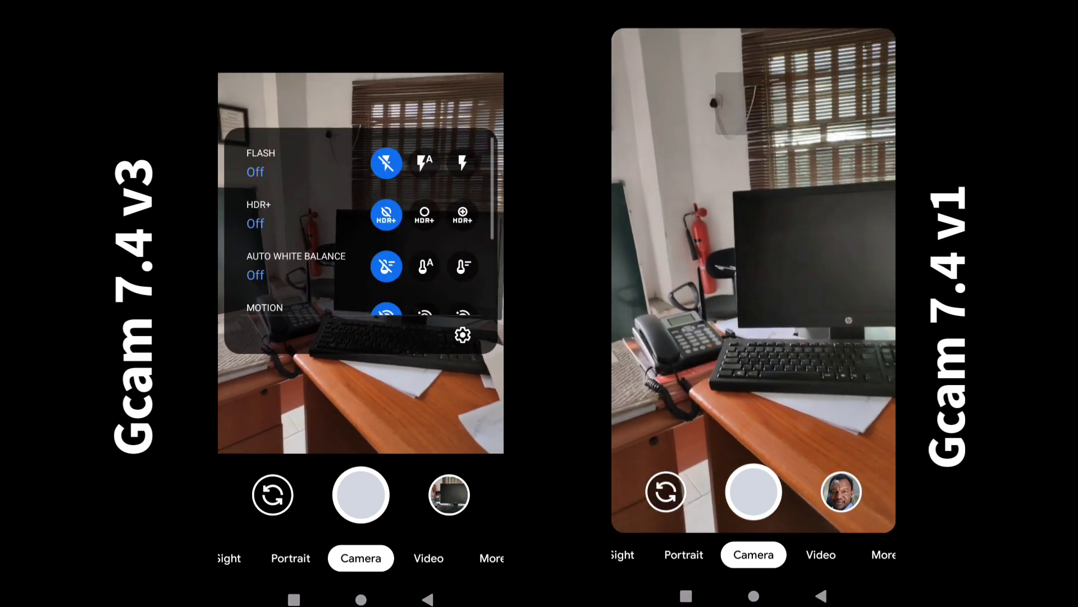
{"action": "left_click", "coordinate": [462, 335]}
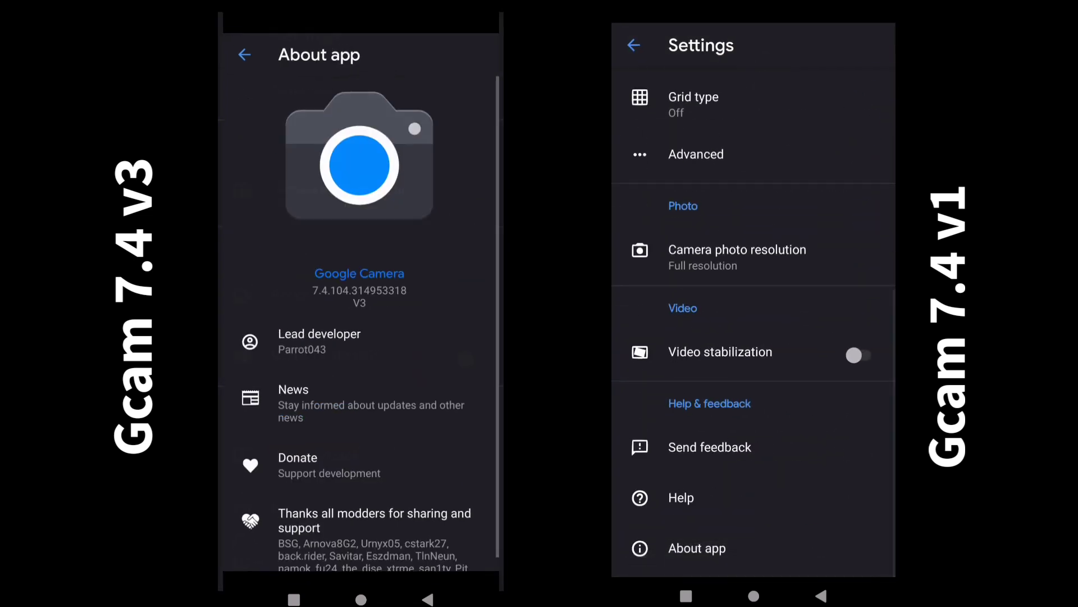
{"action": "left_click", "coordinate": [697, 548]}
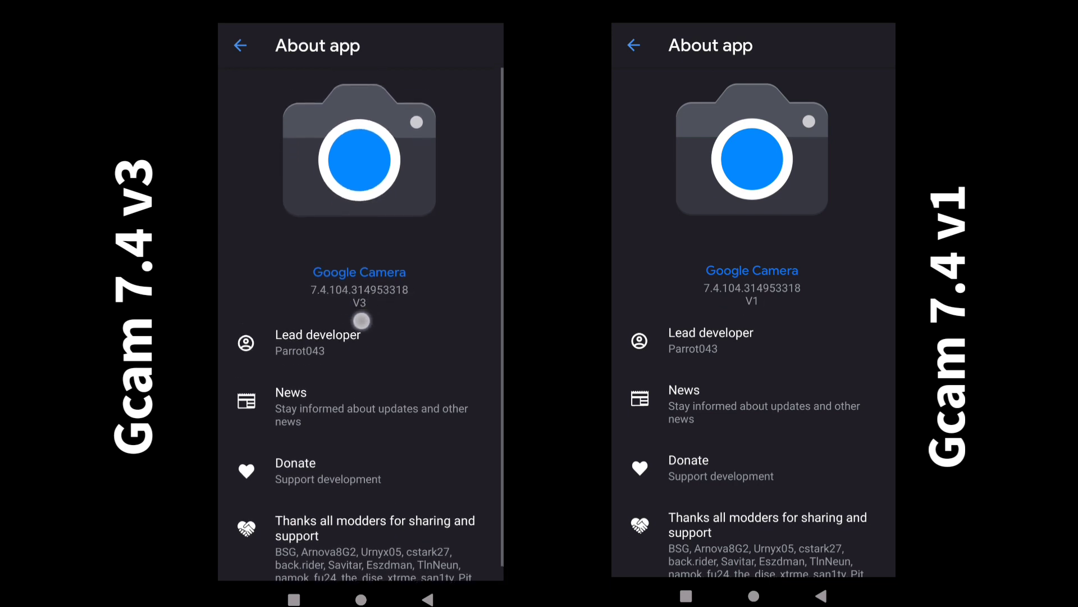
{"action": "scroll", "scroll_direction": "up", "scroll_amount": 3}
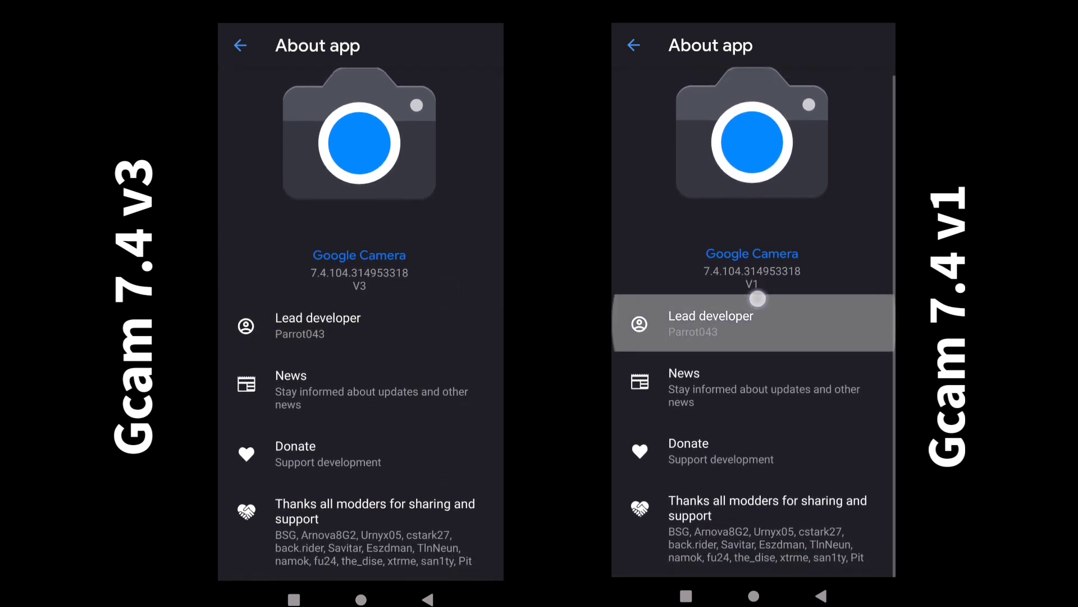
{"action": "left_click", "coordinate": [240, 45]}
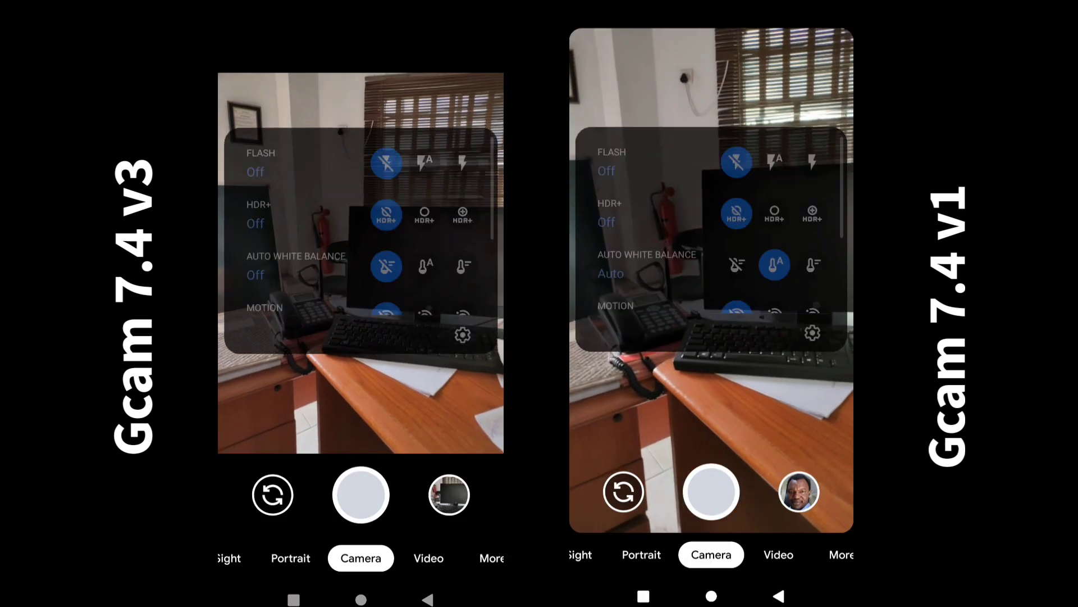
- Compare quick settings in Camera and Portrait modes, then enter and leave Night Sight
{"action": "scroll", "scroll_direction": "down", "scroll_amount": 3}
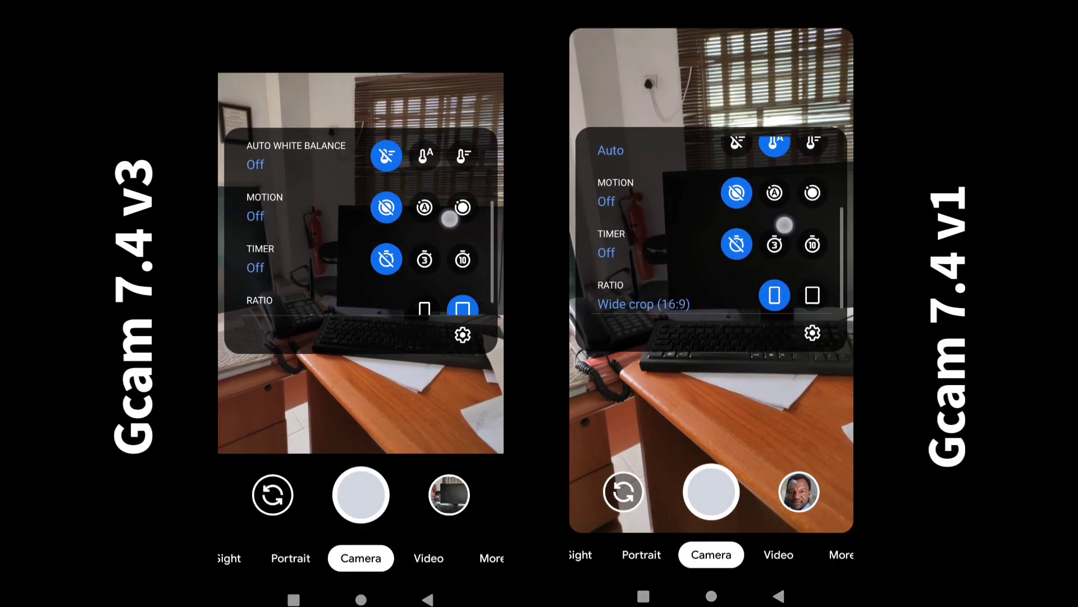
{"action": "scroll", "scroll_direction": "up", "scroll_amount": 3}
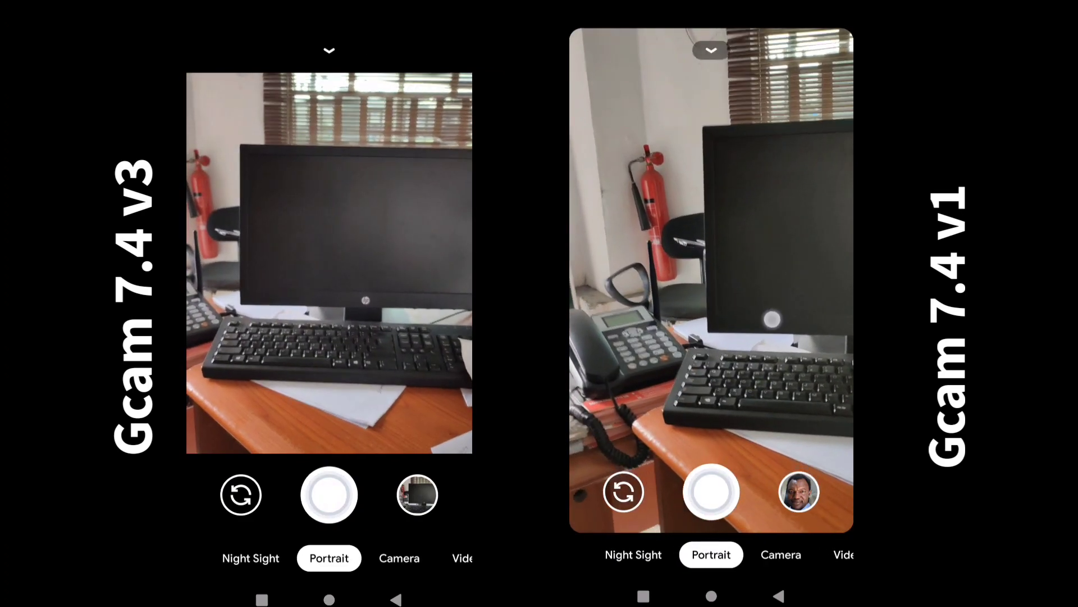
{"action": "left_click", "coordinate": [329, 49]}
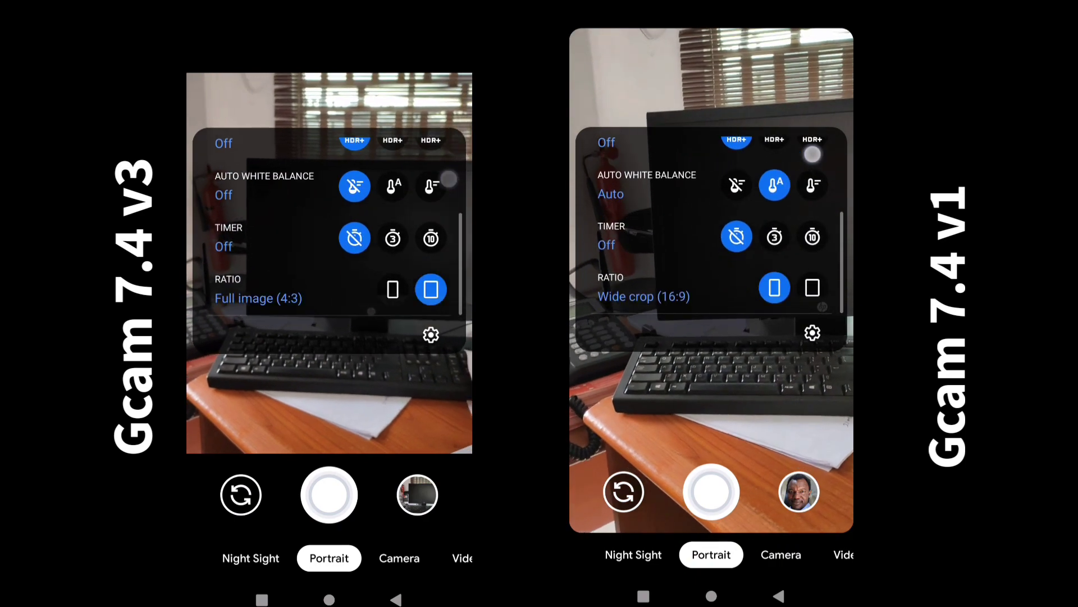
{"action": "left_click", "coordinate": [331, 50]}
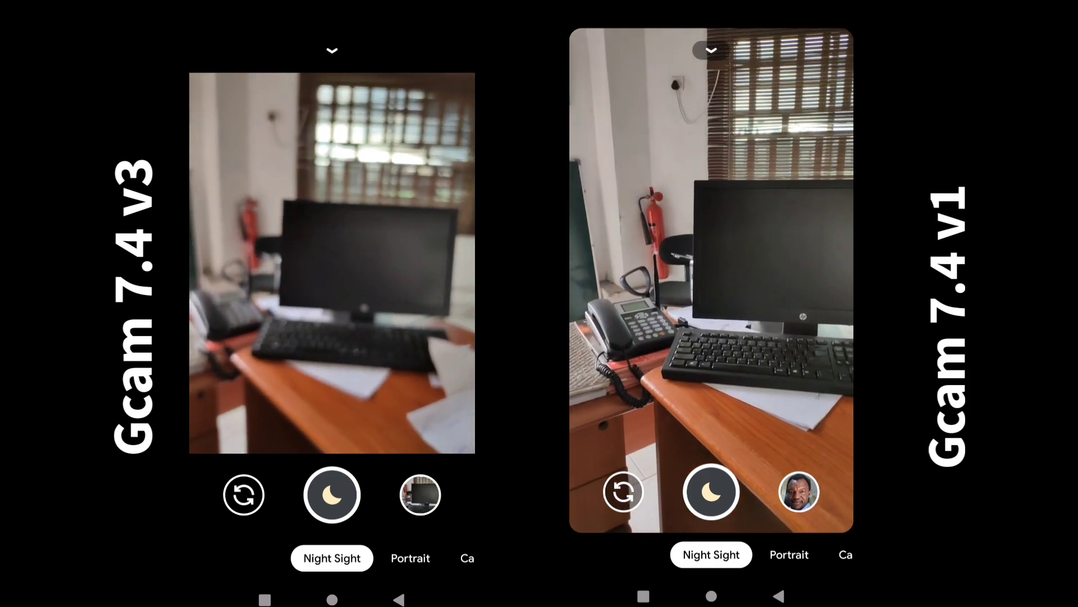
{"action": "left_click", "coordinate": [709, 49]}
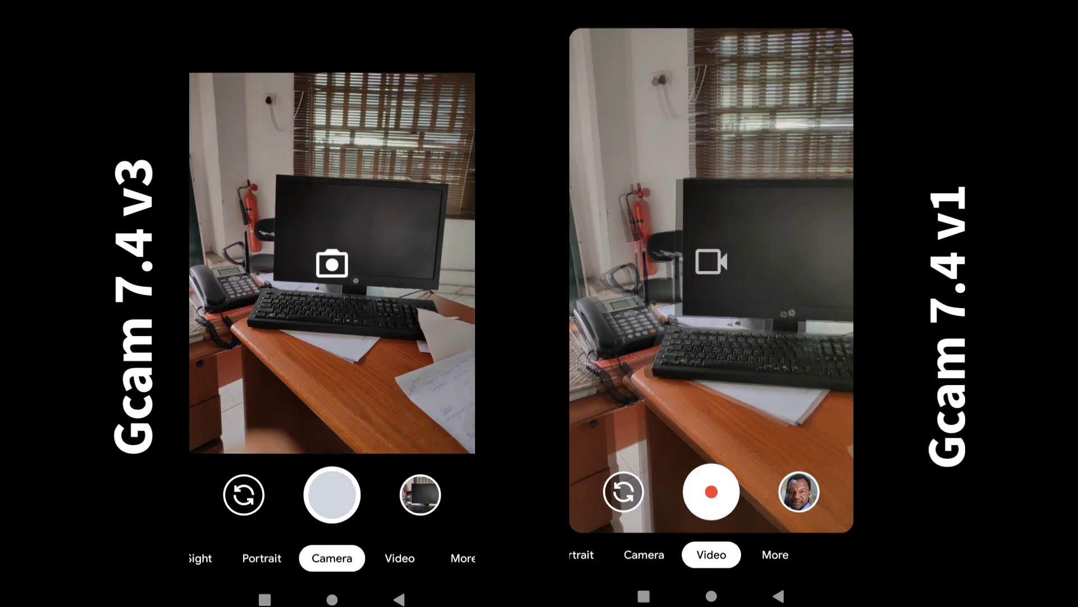
- On the left phone, try 4K 30 fps video, restore FHD/Auto, view More modes, return to Camera
{"action": "left_click", "coordinate": [399, 558]}
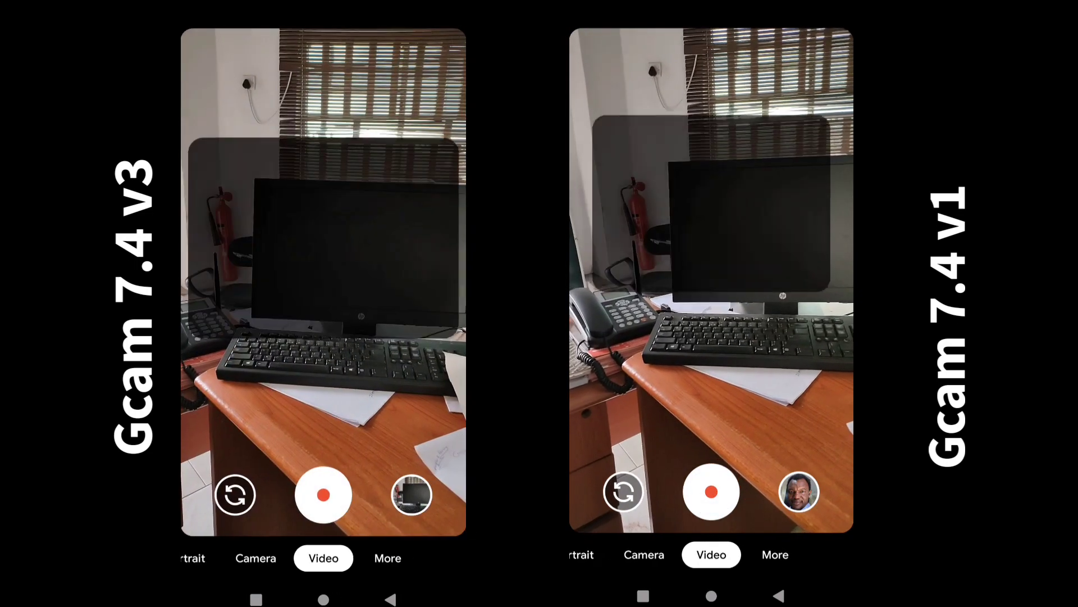
{"action": "left_click", "coordinate": [424, 323]}
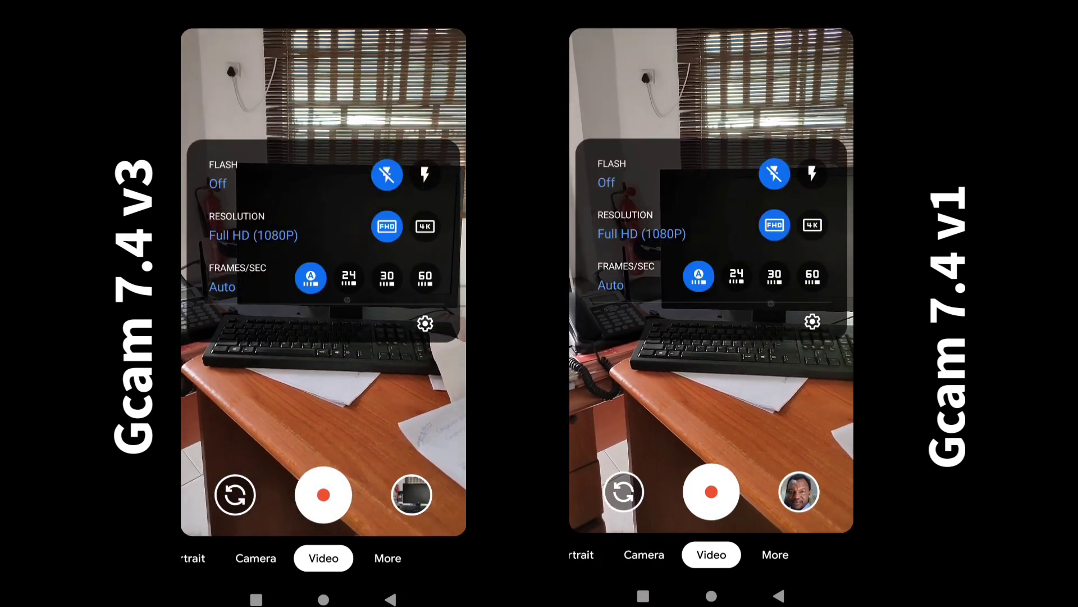
{"action": "left_click", "coordinate": [425, 225]}
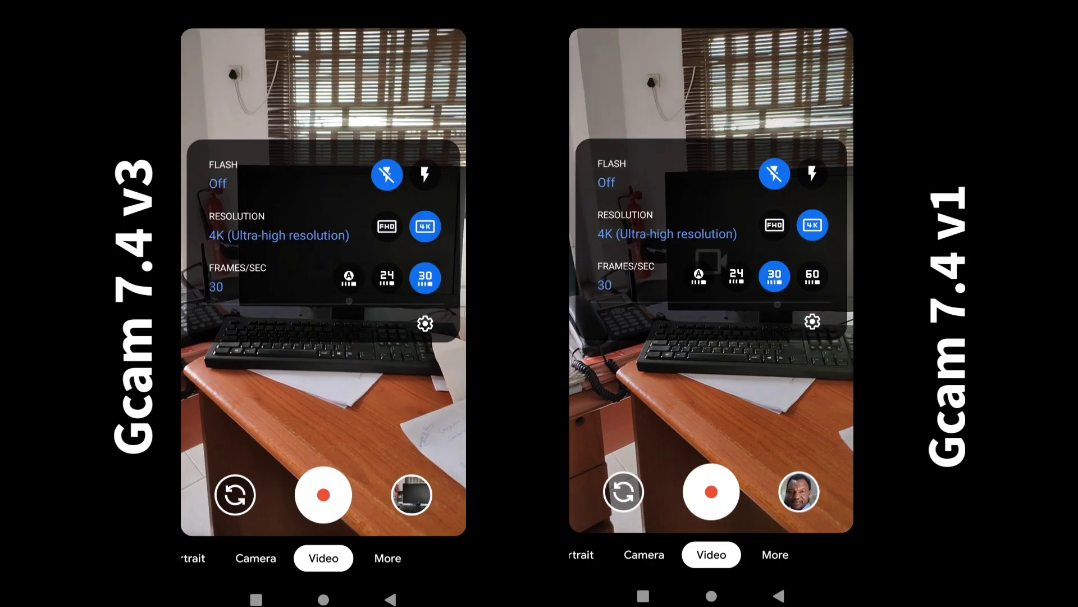
{"action": "left_click", "coordinate": [774, 224]}
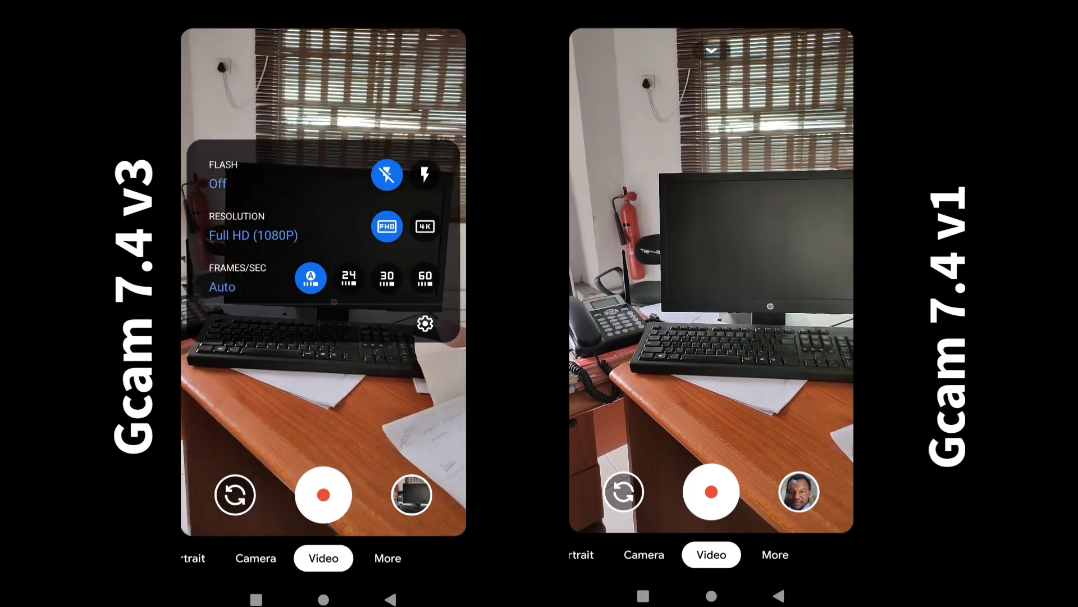
{"action": "left_click", "coordinate": [774, 554]}
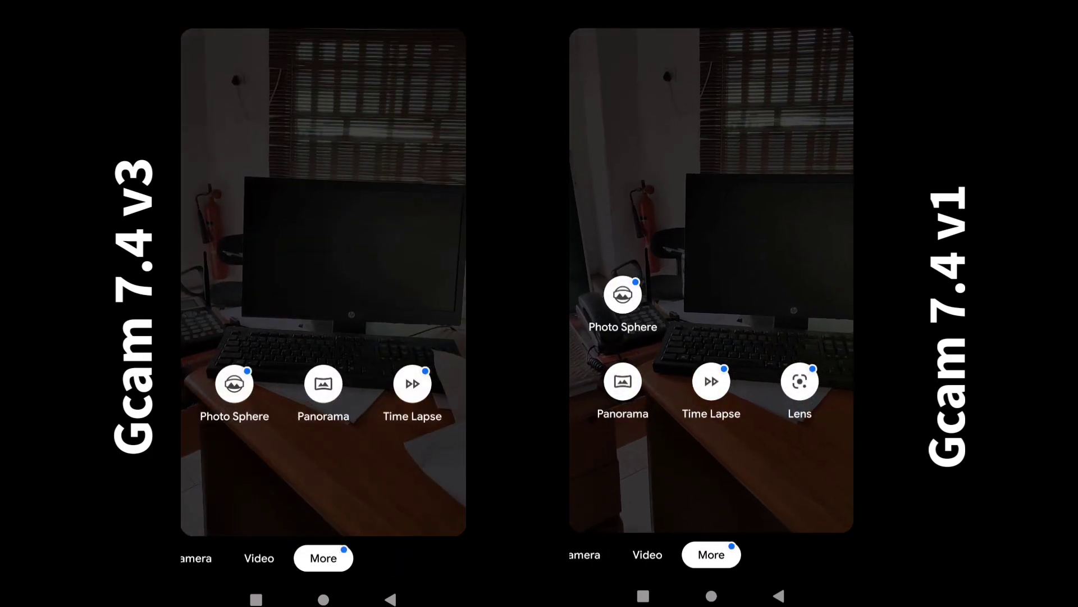
{"action": "left_click", "coordinate": [583, 554]}
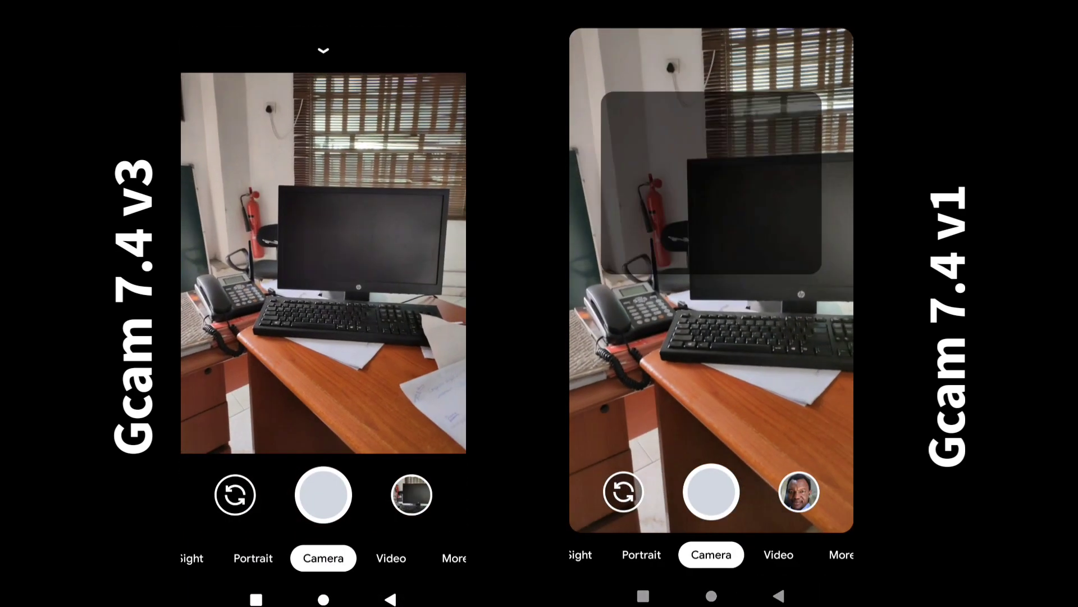
- Scroll through both phones' general Settings lists and open Advanced
{"action": "left_click", "coordinate": [324, 50]}
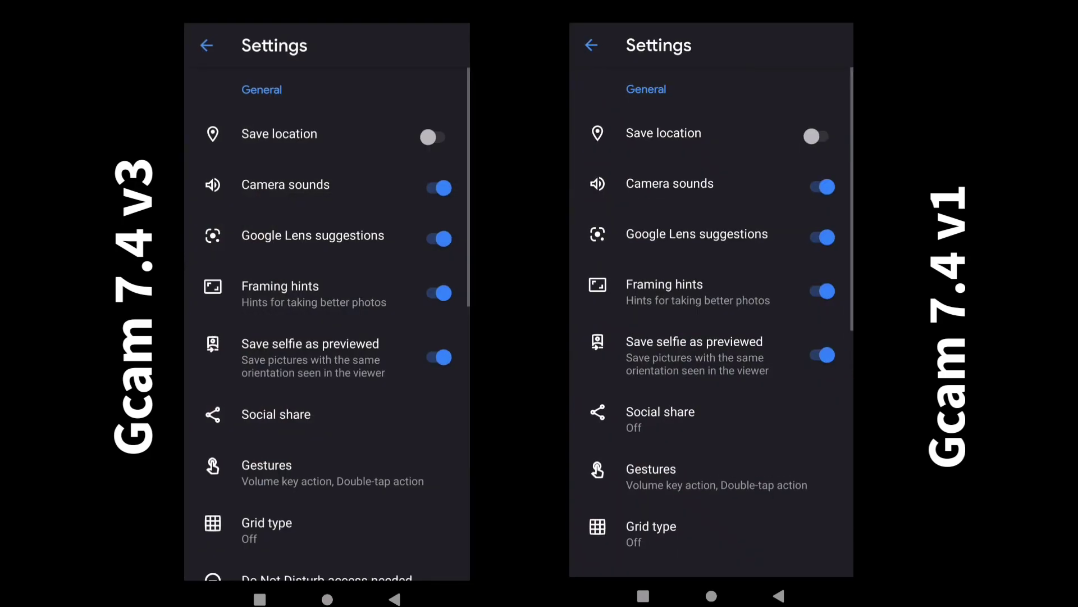
{"action": "scroll", "scroll_direction": "down", "scroll_amount": 3}
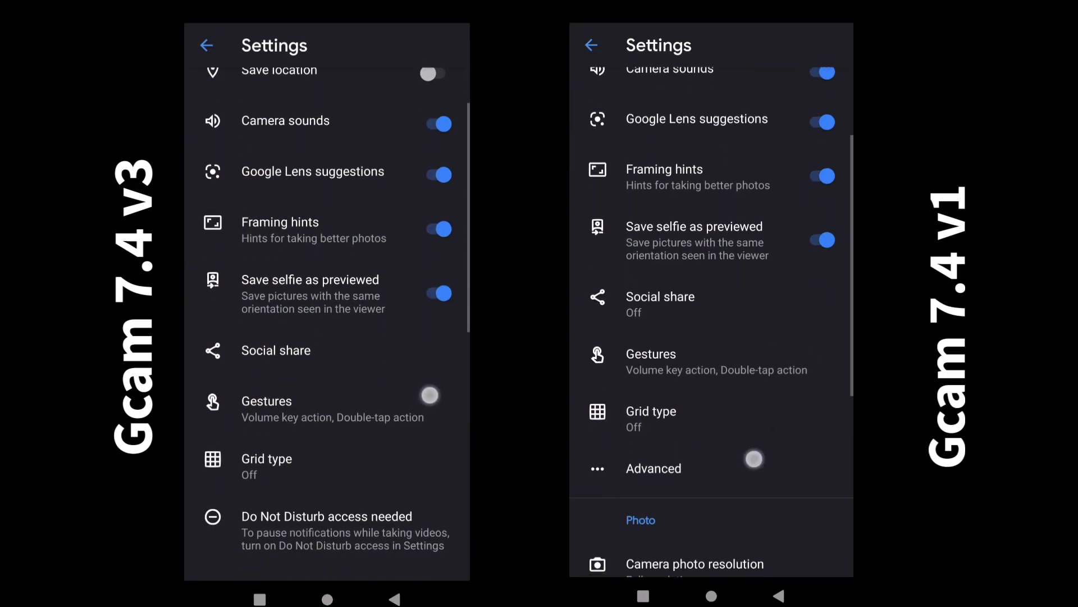
{"action": "scroll", "scroll_direction": "down", "scroll_amount": 3}
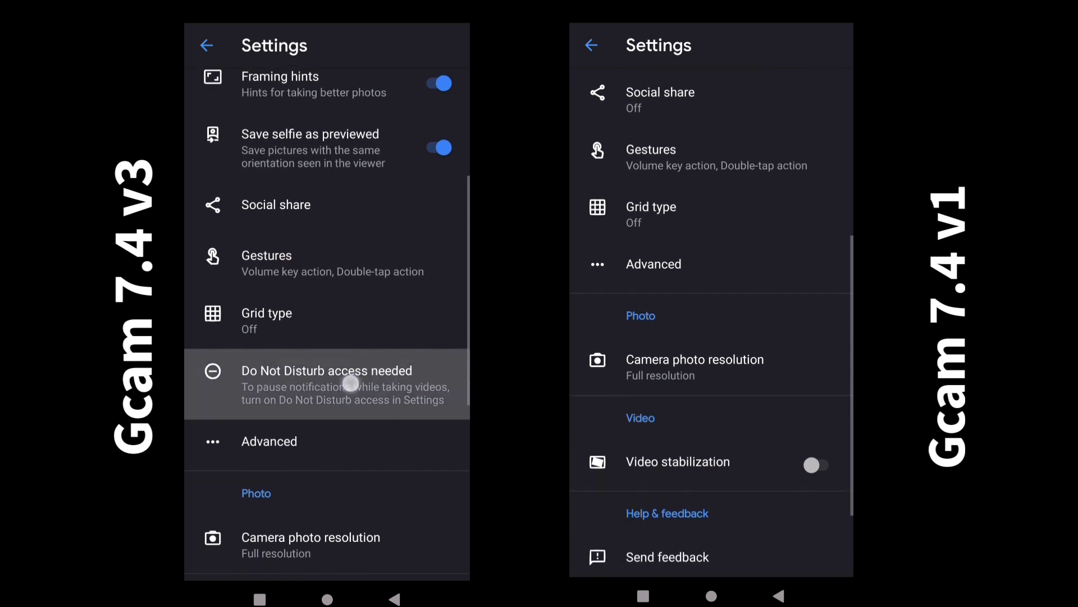
{"action": "scroll", "scroll_direction": "down", "scroll_amount": 3}
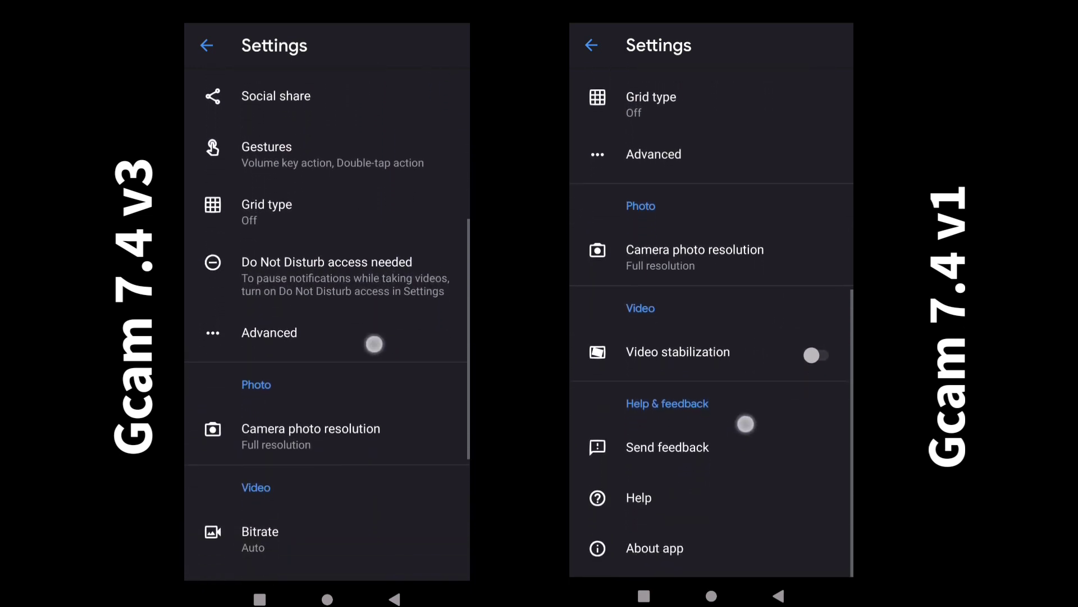
{"action": "scroll", "scroll_direction": "down", "scroll_amount": 3}
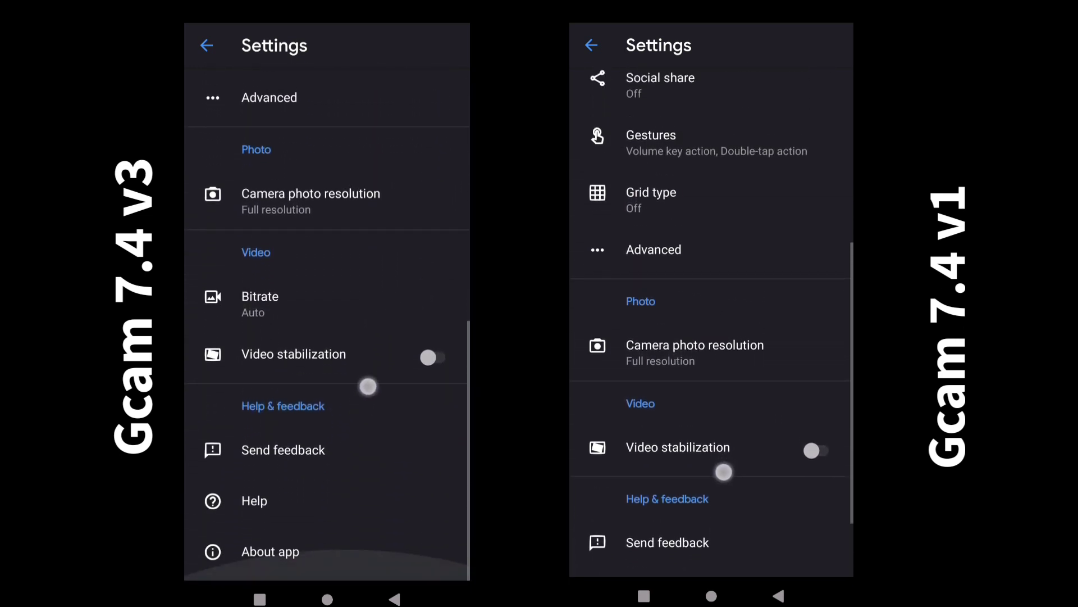
{"action": "scroll", "scroll_direction": "up", "scroll_amount": 3}
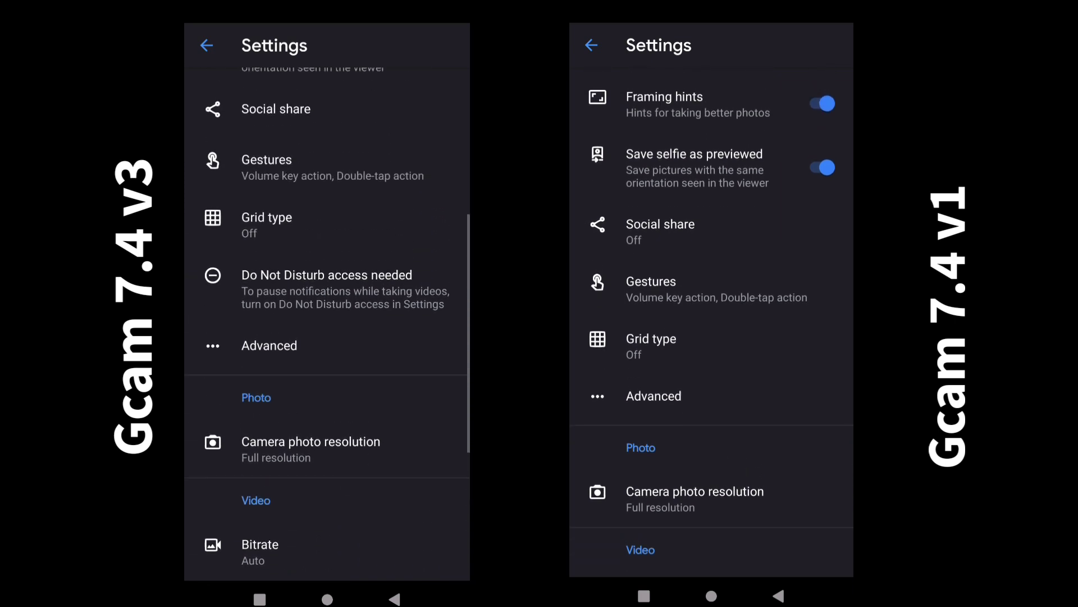
{"action": "left_click", "coordinate": [269, 345]}
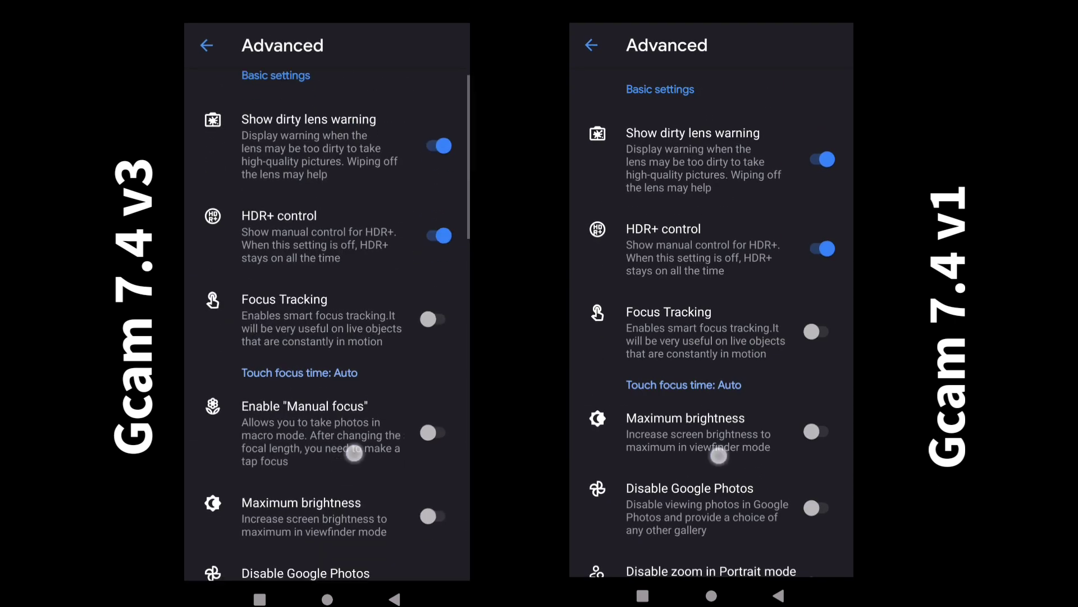
- Scroll both Advanced lists and open v1's Lib Patcher page with Sharpness 1.25
{"action": "scroll", "scroll_direction": "down", "scroll_amount": 3}
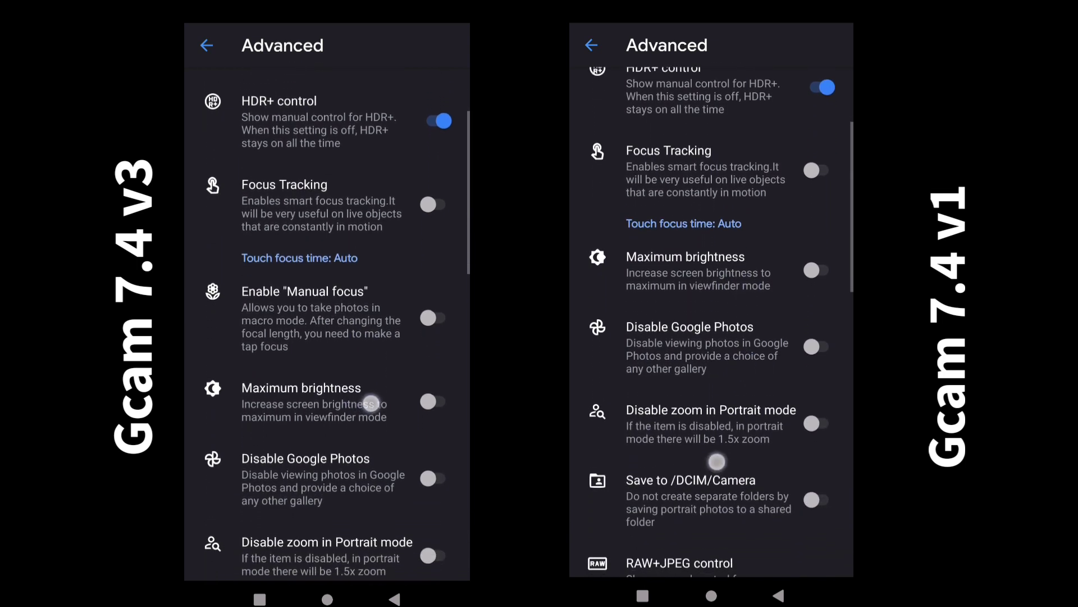
{"action": "scroll", "scroll_direction": "down", "scroll_amount": 3}
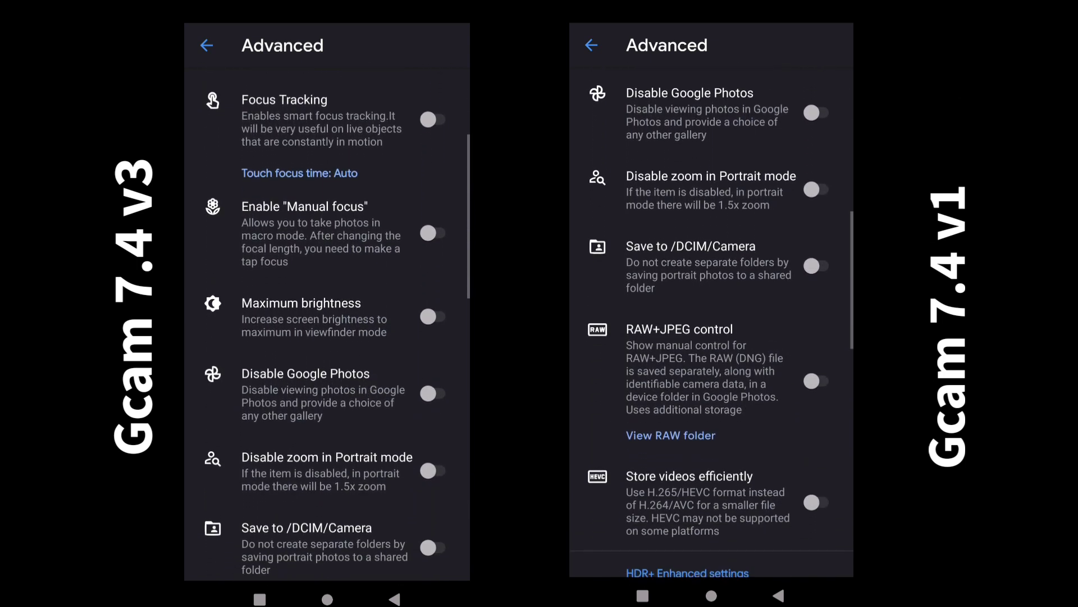
{"action": "scroll", "scroll_direction": "down", "scroll_amount": 3}
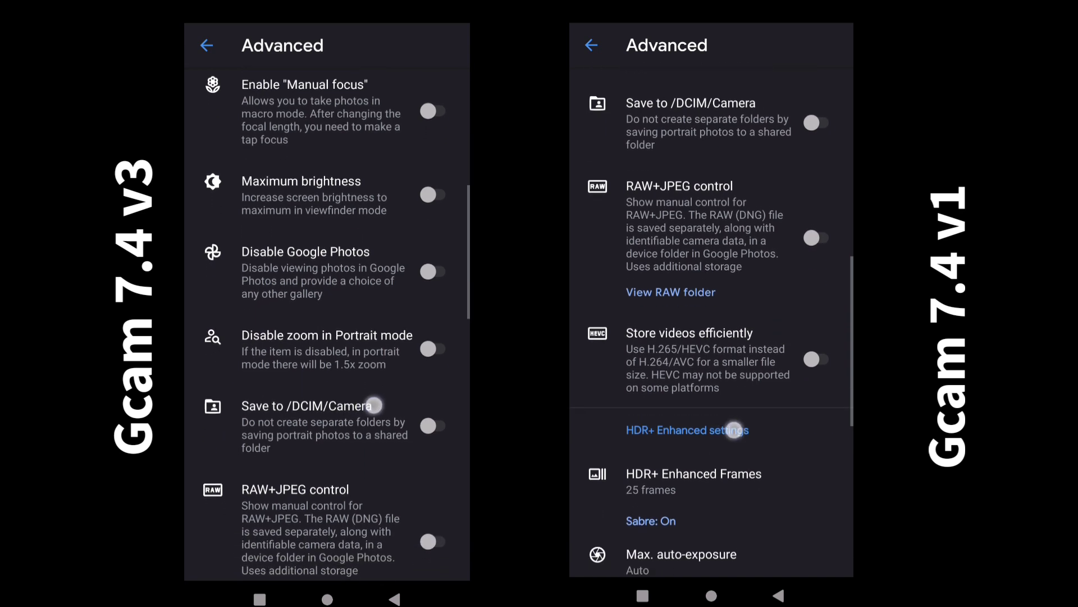
{"action": "scroll", "scroll_direction": "down", "scroll_amount": 3}
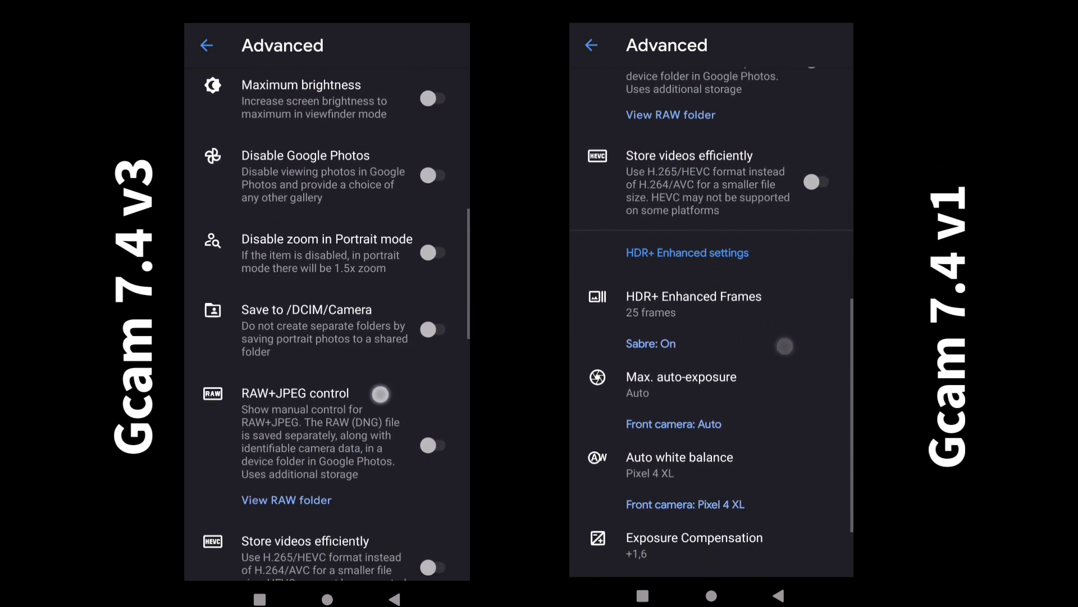
{"action": "scroll", "scroll_direction": "down", "scroll_amount": 3}
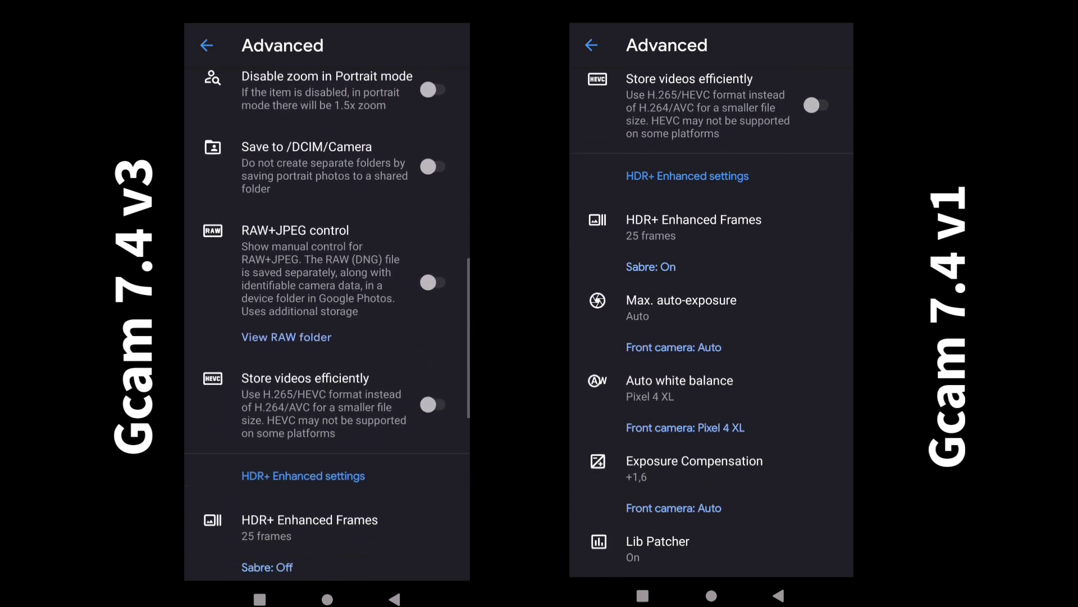
{"action": "left_click", "coordinate": [656, 540]}
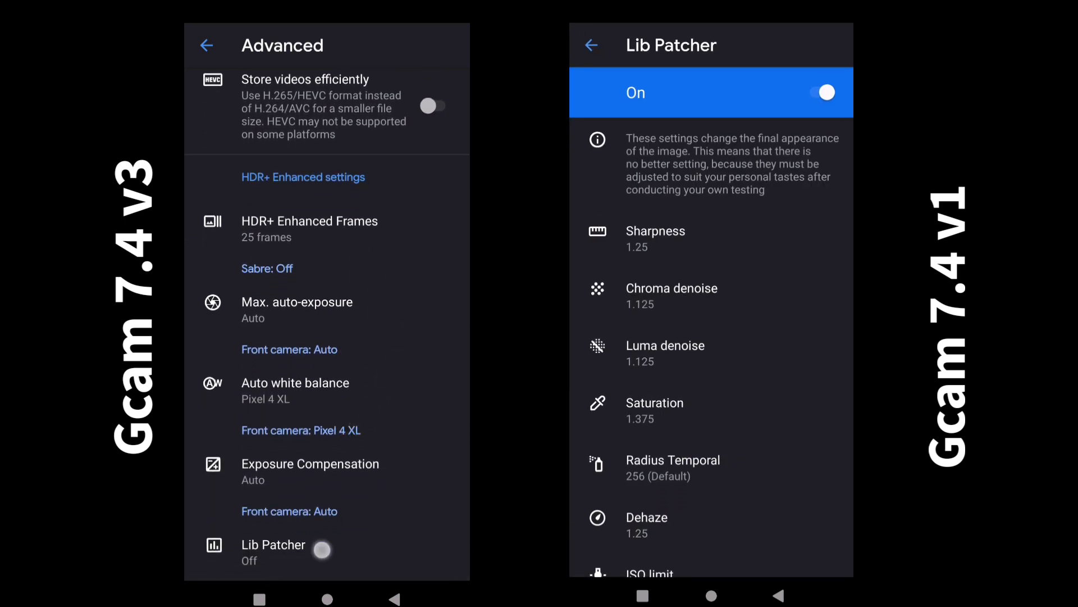
- Show v3's Lib Patcher switched off with defaults, then back out to both viewfinders
{"action": "left_click", "coordinate": [274, 552]}
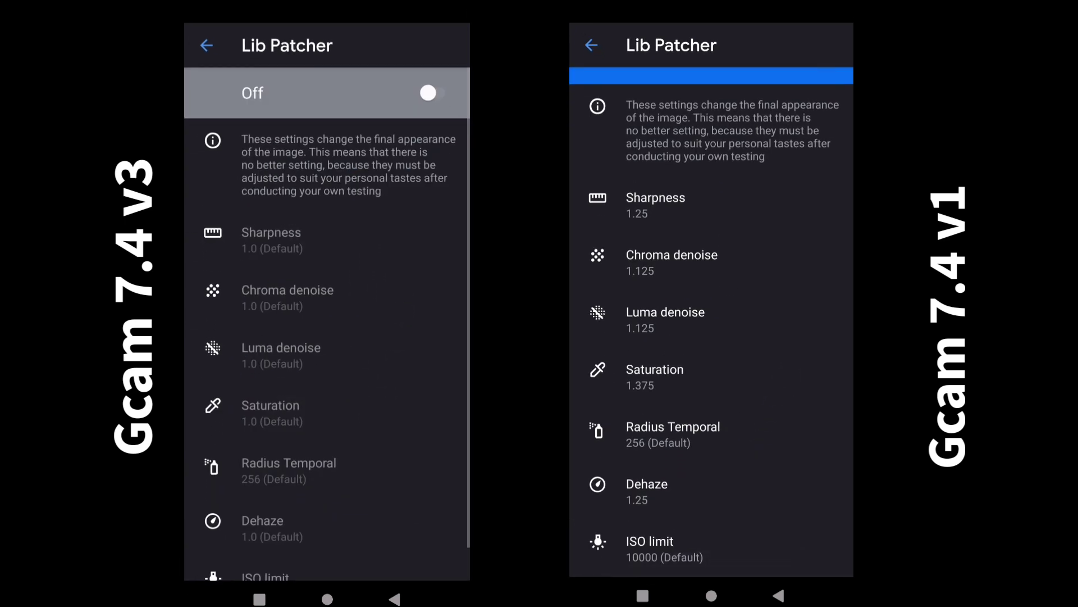
{"action": "left_click", "coordinate": [429, 93]}
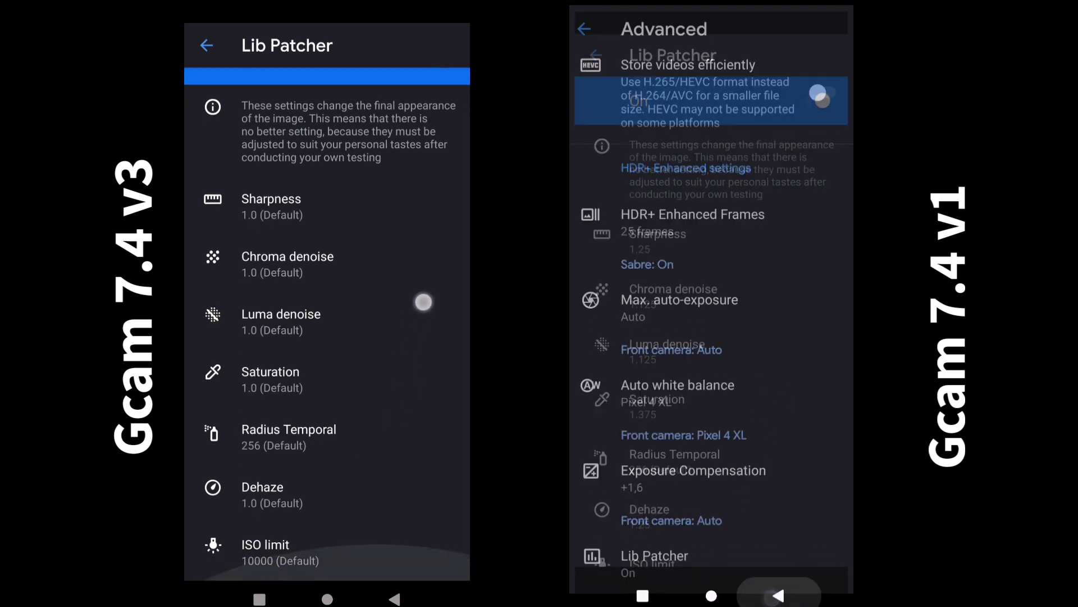
{"action": "scroll", "scroll_direction": "up", "scroll_amount": 3}
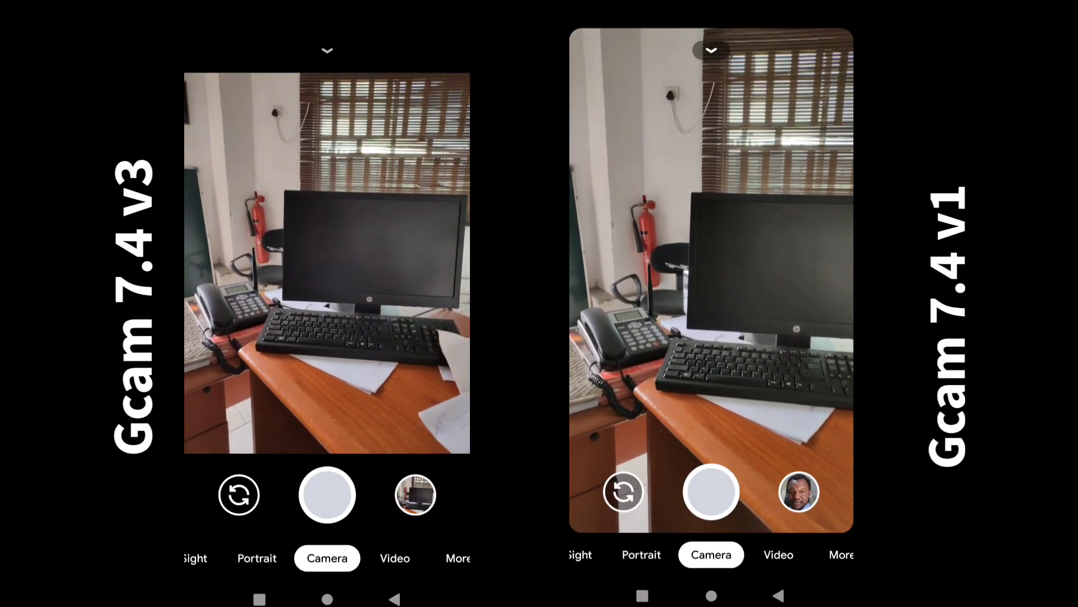
{"action": "left_click", "coordinate": [711, 49]}
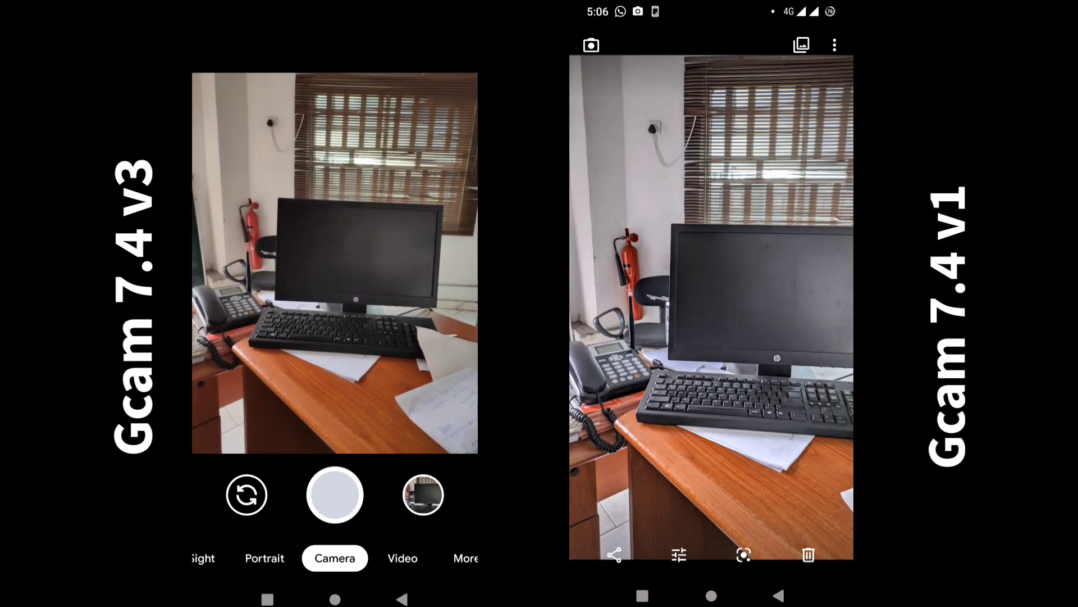
{"action": "left_click", "coordinate": [335, 494]}
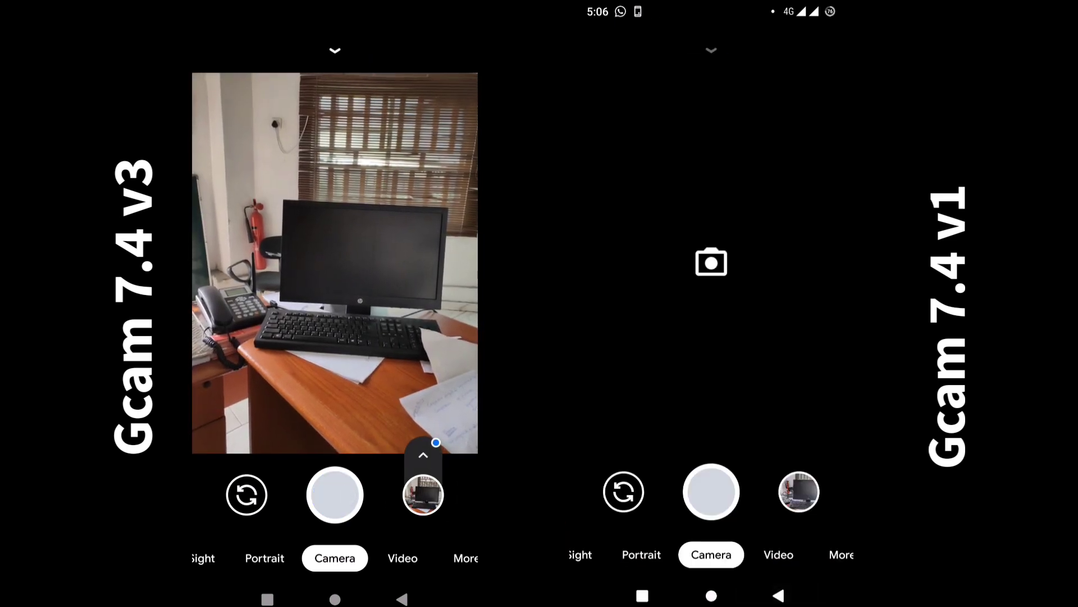
{"action": "left_click", "coordinate": [711, 50]}
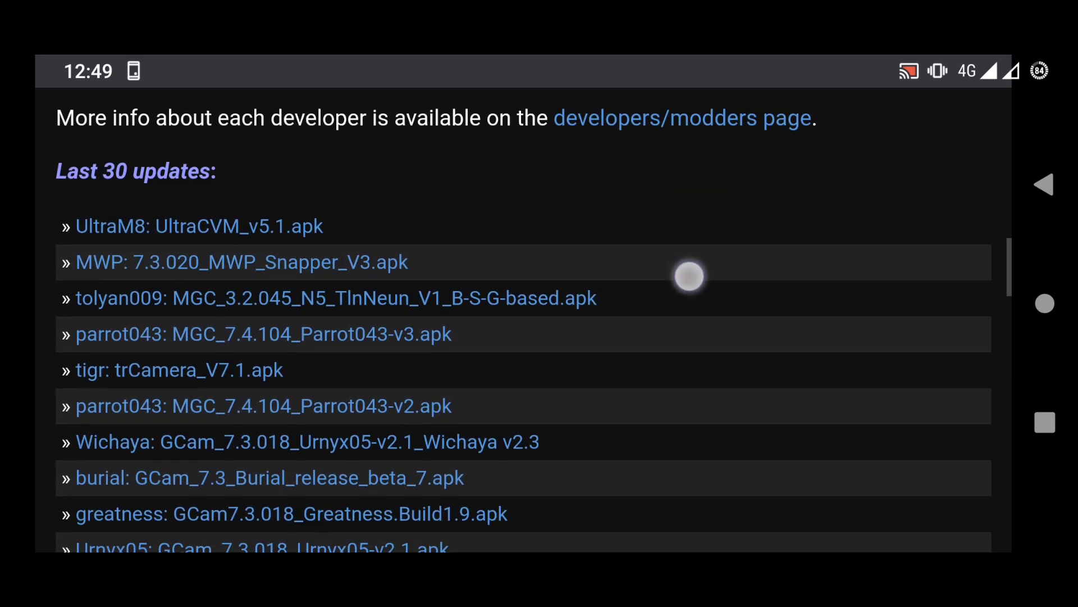
- Open the MGC_7.4.104_Parrot043-v3.apk page and scroll down to its changelog
{"action": "left_click", "coordinate": [264, 334]}
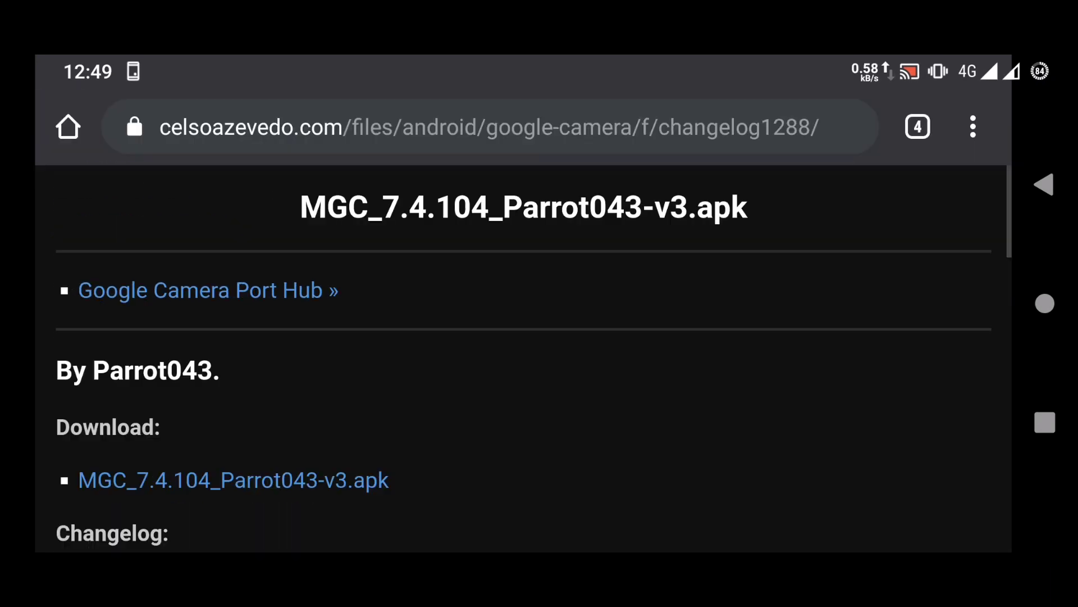
{"action": "scroll", "scroll_direction": "down", "scroll_amount": 3}
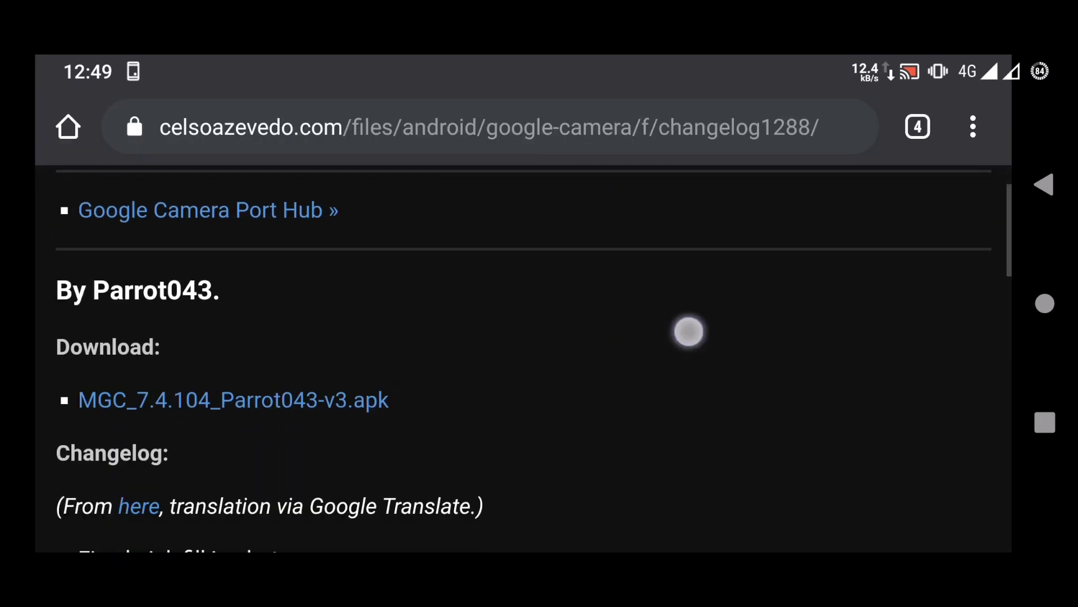
{"action": "scroll", "scroll_direction": "down", "scroll_amount": 3}
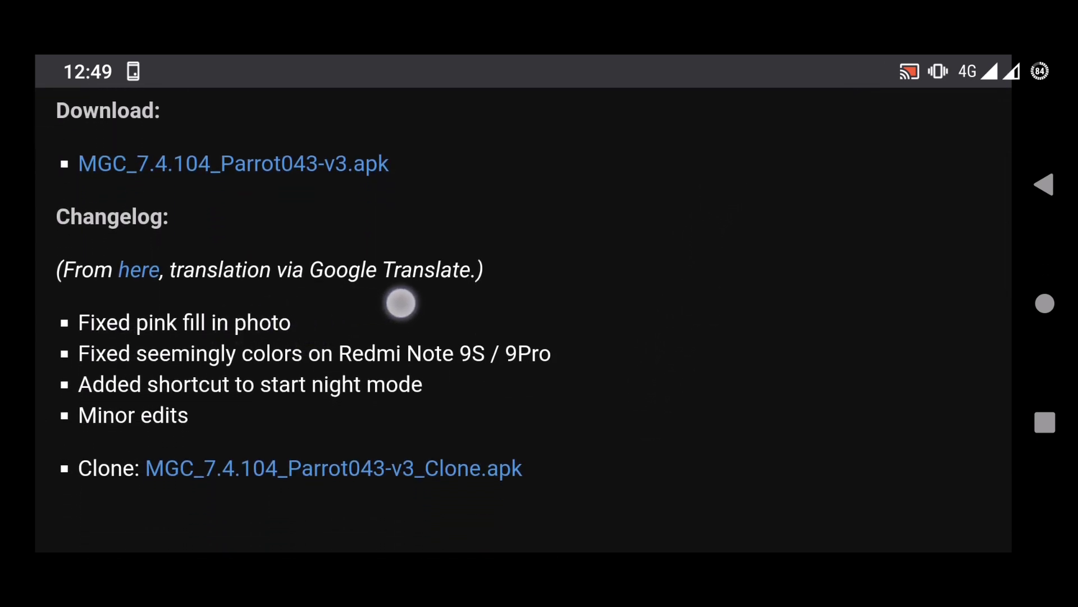
{"action": "scroll", "scroll_direction": "down", "scroll_amount": 3}
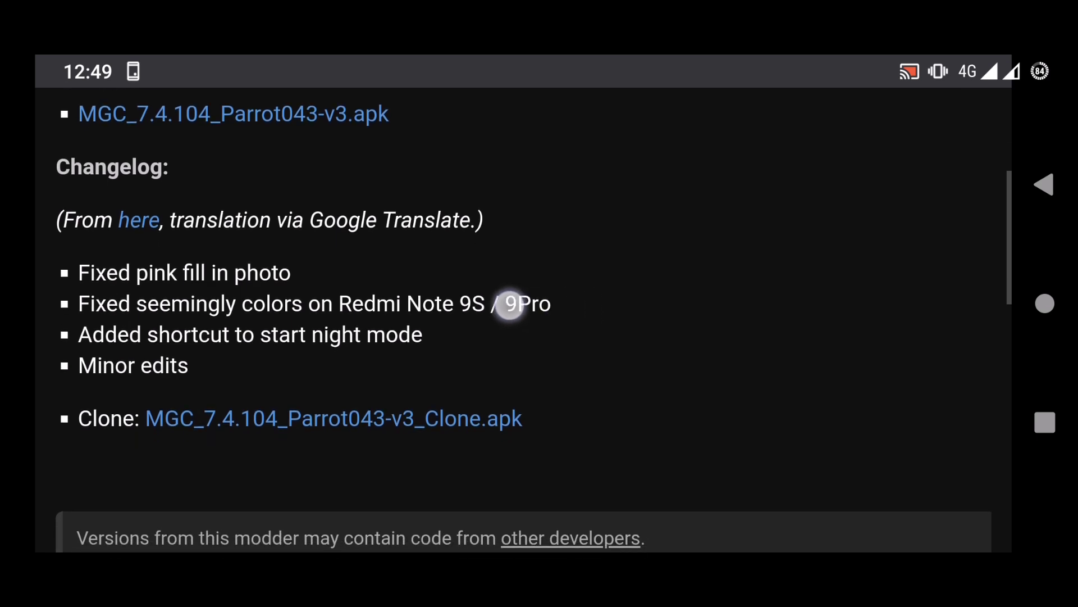